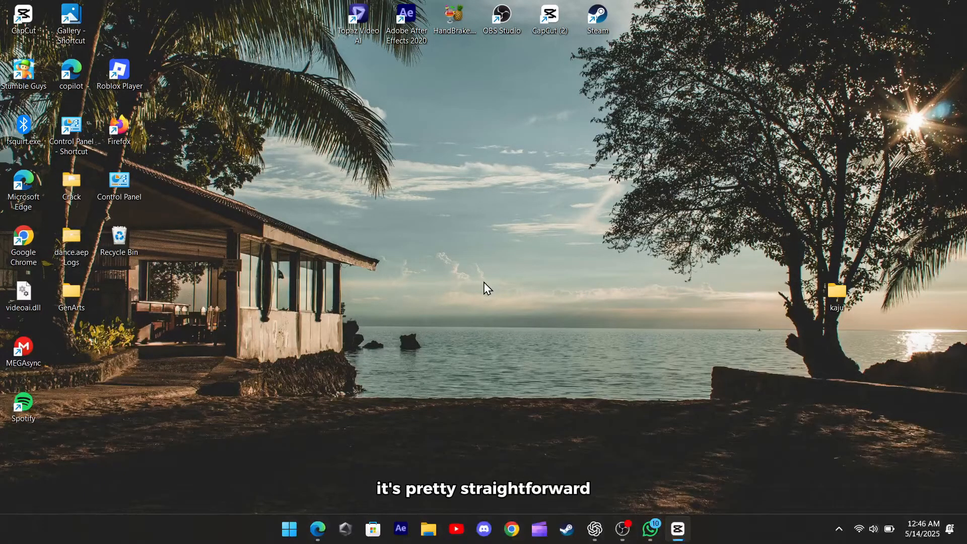
pyautogui.moveTo(488, 248)
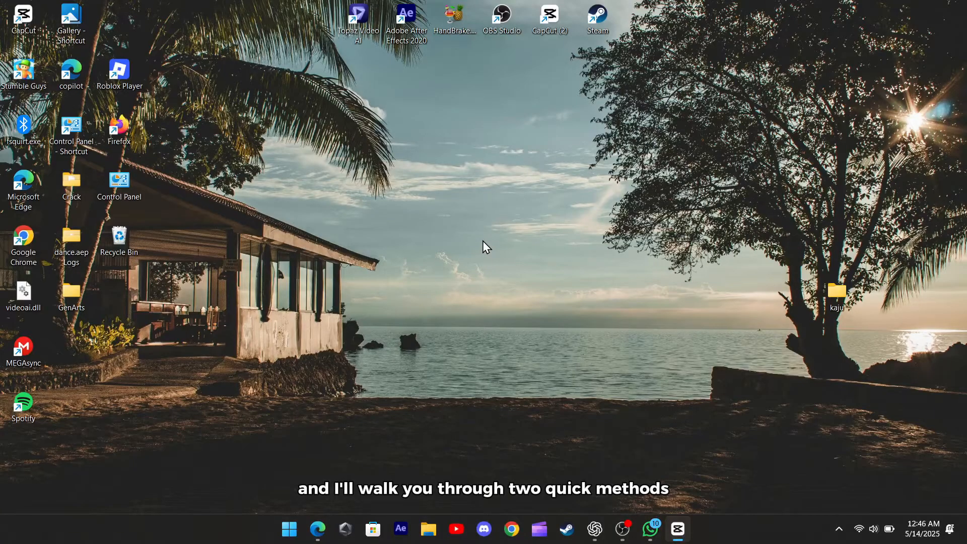
# Run the pasted spicetify restore and folder-removal commands in Windows PowerShell, allowing the multi-line paste
pyautogui.click(317, 529)
pyautogui.write('power')
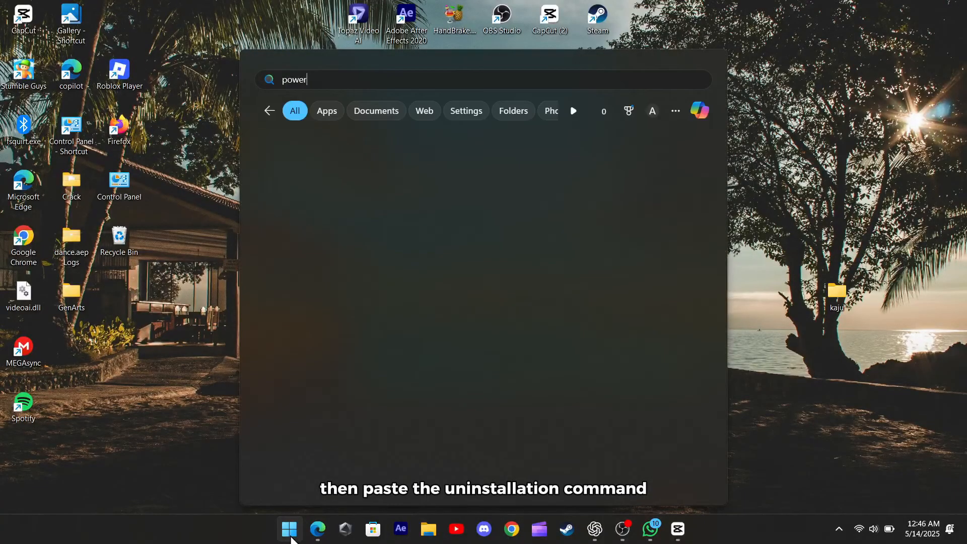
pyautogui.click(288, 529)
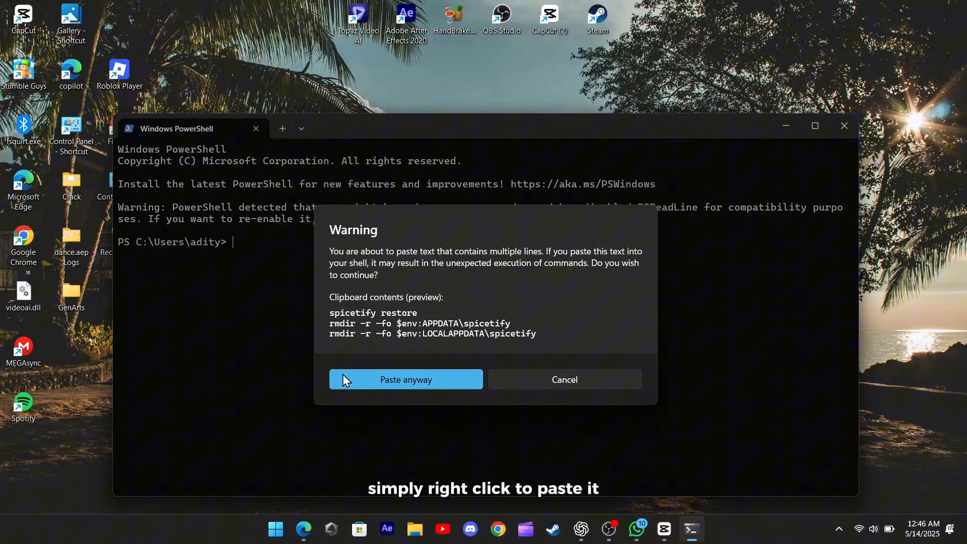
pyautogui.click(406, 380)
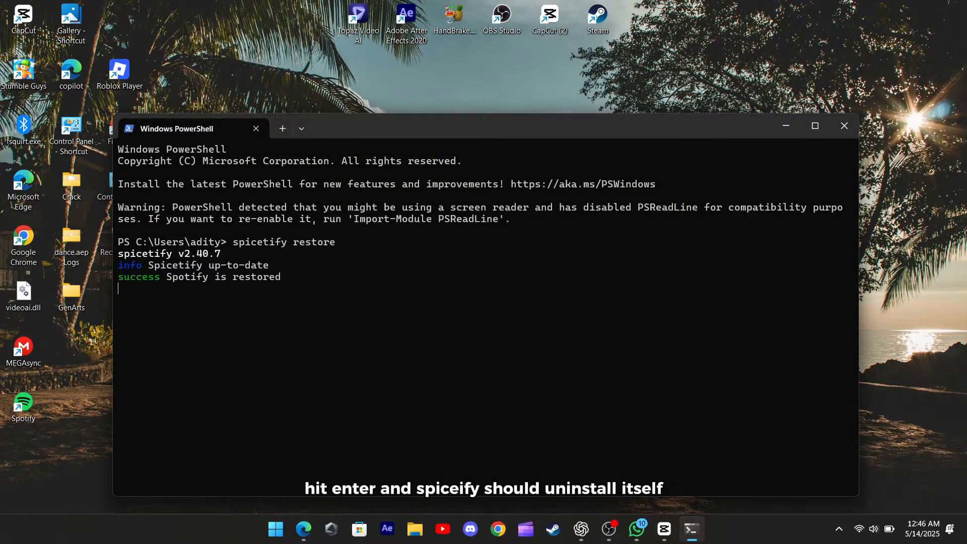
pyautogui.press('enter')
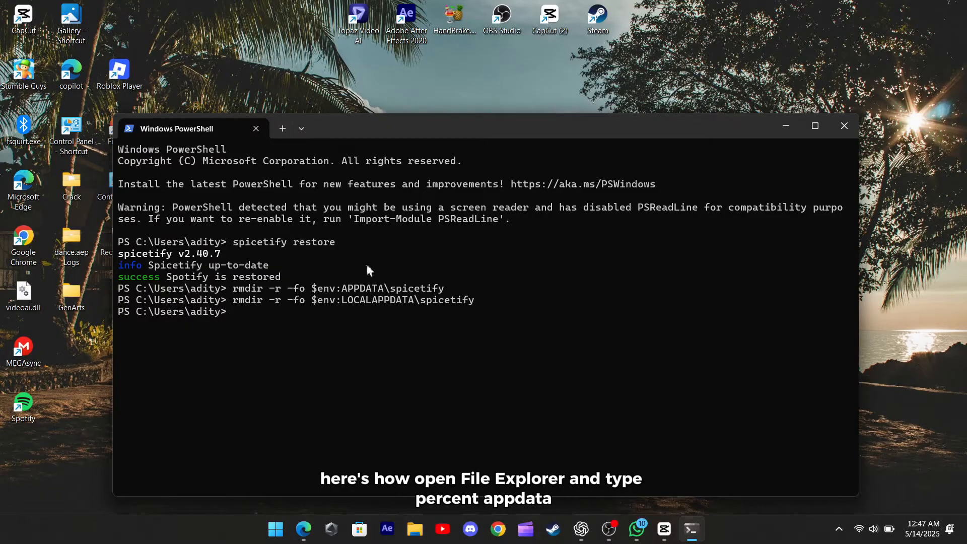
# Navigate File Explorer to %appdata% (AppData Roaming) and scroll to the Spotify folder
pyautogui.click(843, 126)
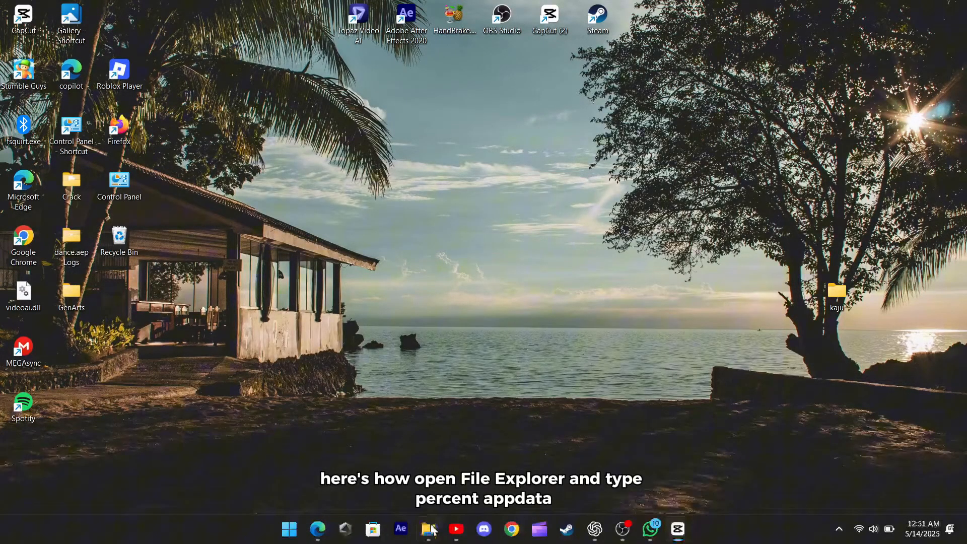
pyautogui.click(429, 529)
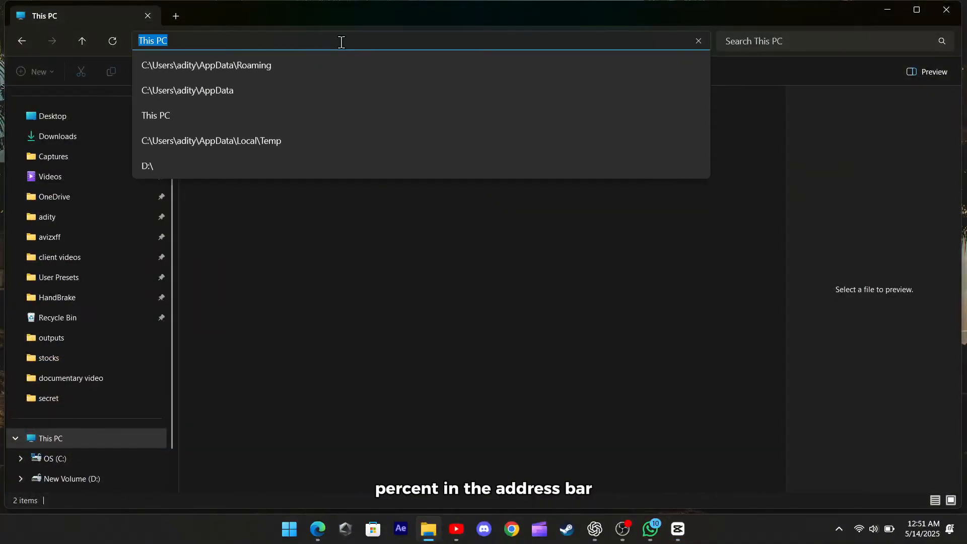
pyautogui.write('%app')
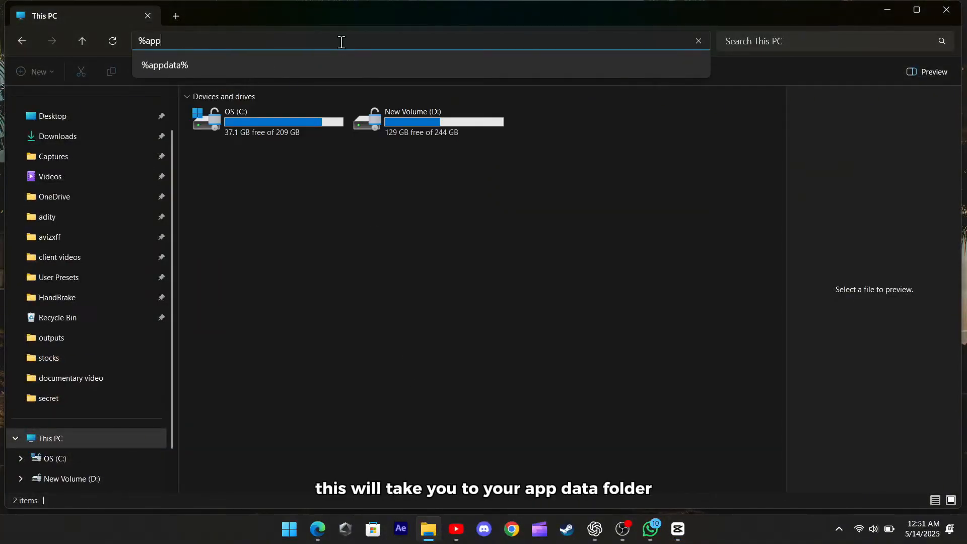
pyautogui.press('Enter')
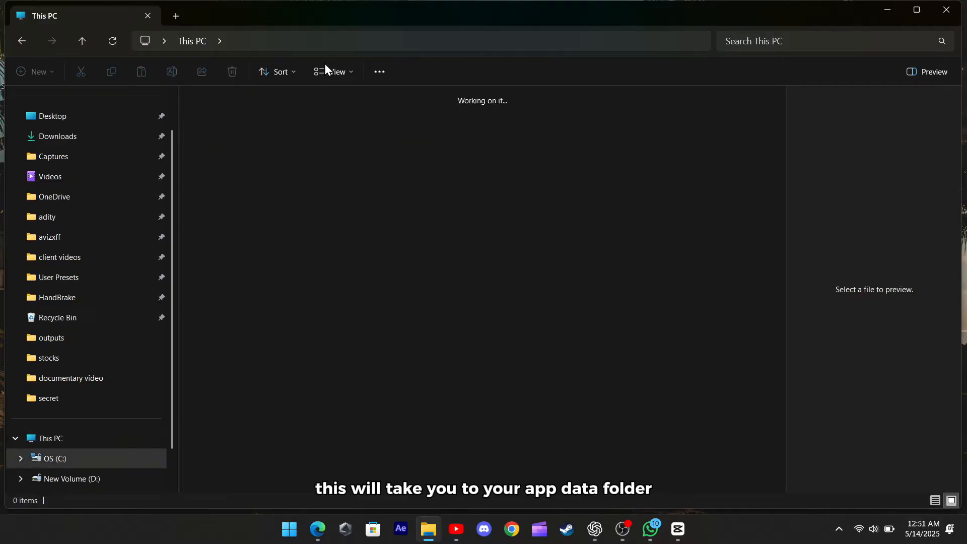
pyautogui.write('%appdata%')
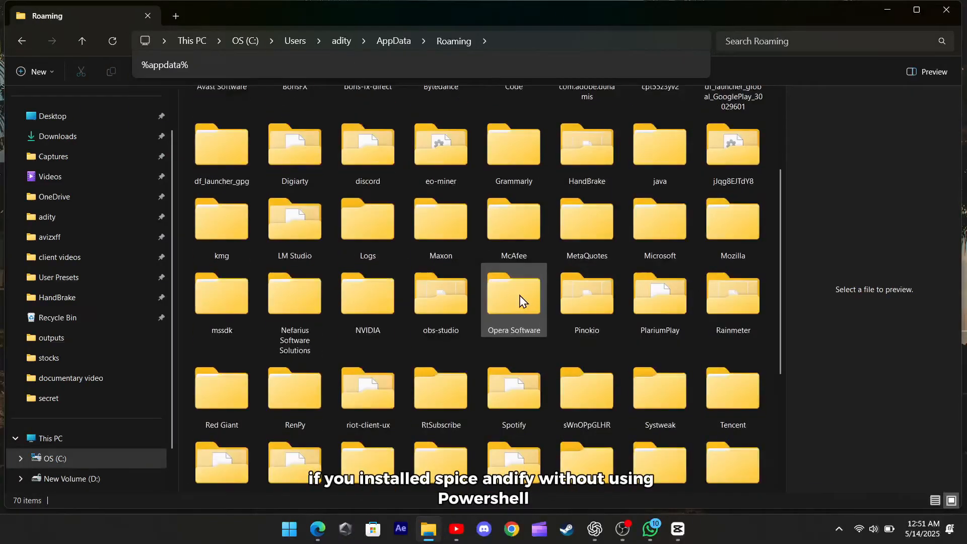
pyautogui.scroll(-3)
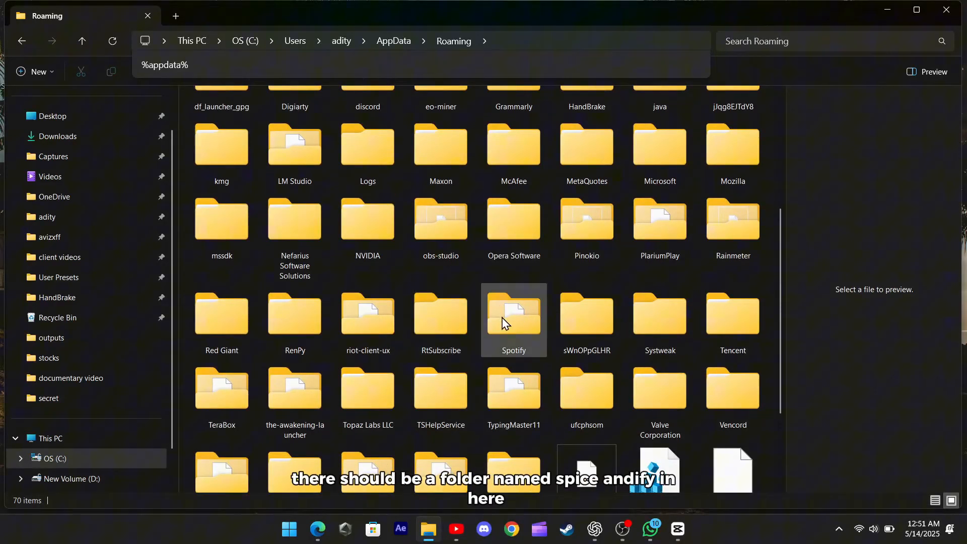
pyautogui.moveTo(513, 331)
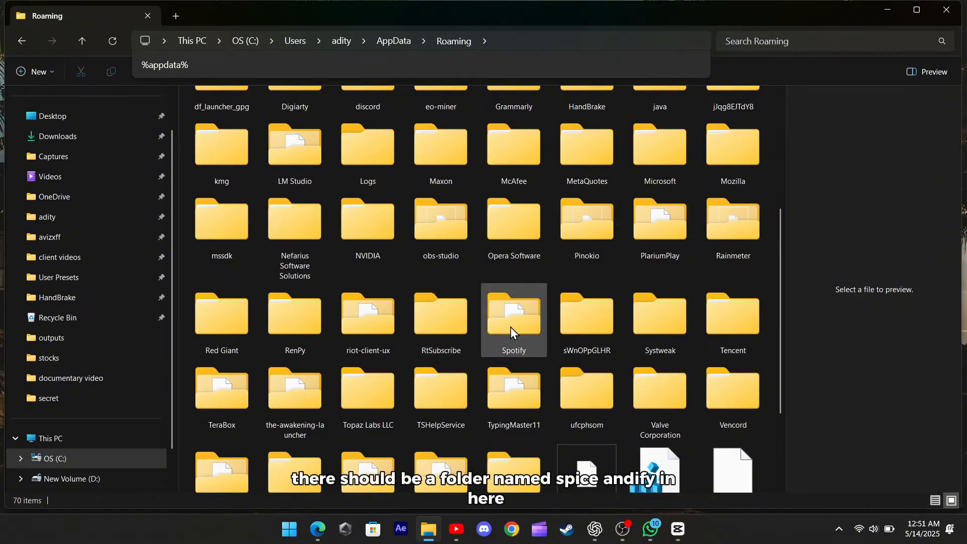
pyautogui.moveTo(482, 333)
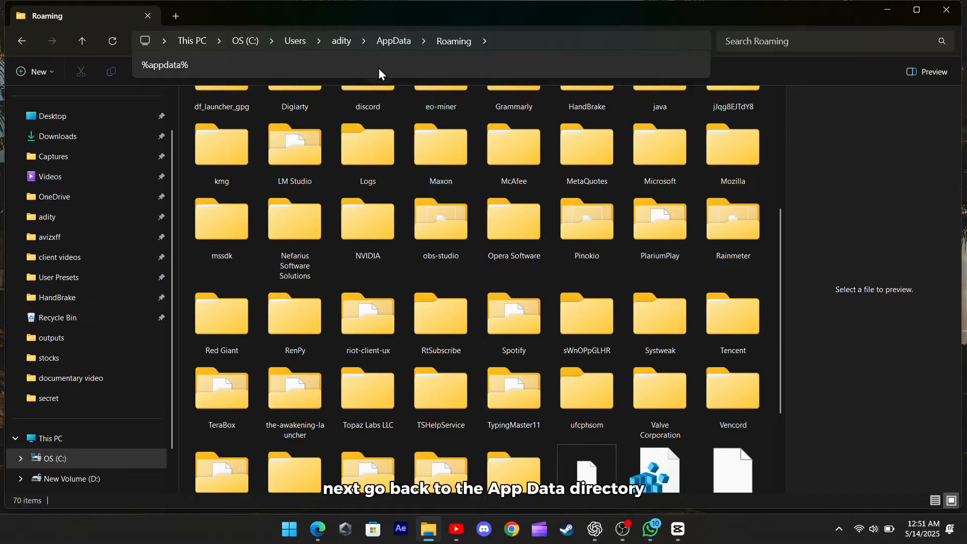
# Go up to AppData, enter the Local folder and scroll down to its Spotify folder
pyautogui.click(393, 40)
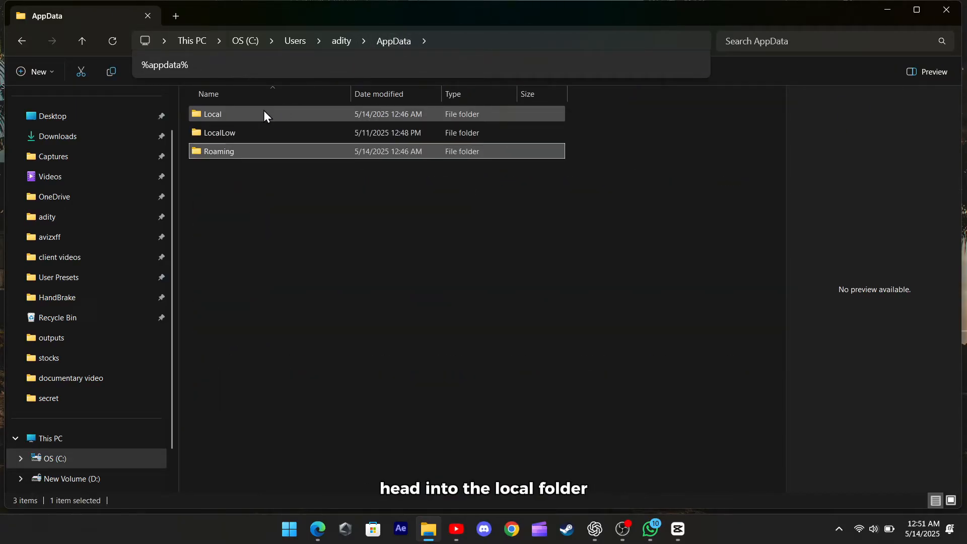
pyautogui.doubleClick(213, 114)
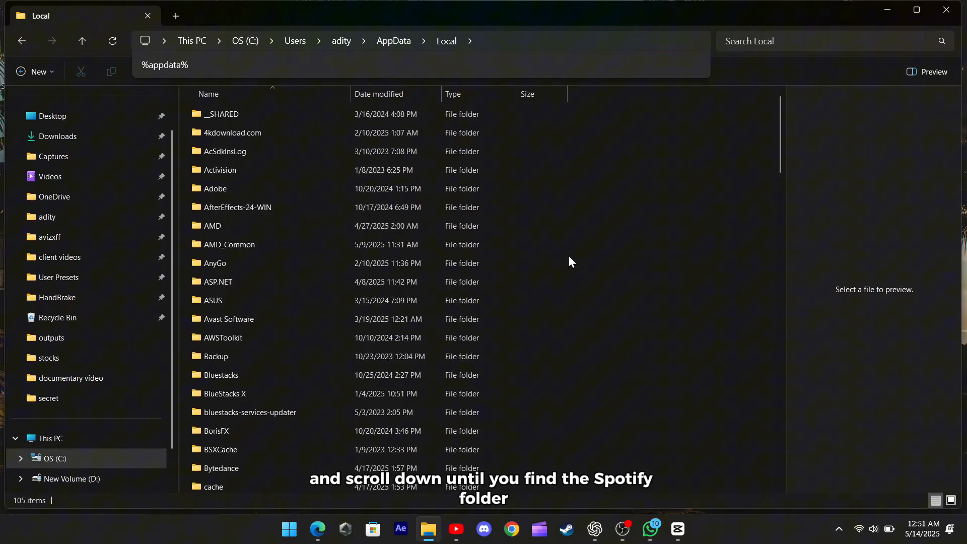
pyautogui.scroll(-3)
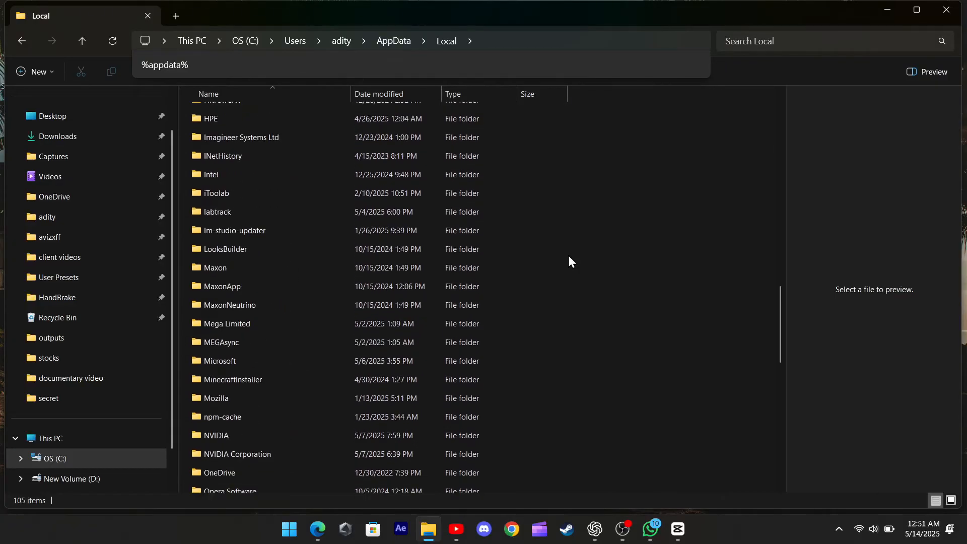
pyautogui.scroll(-3)
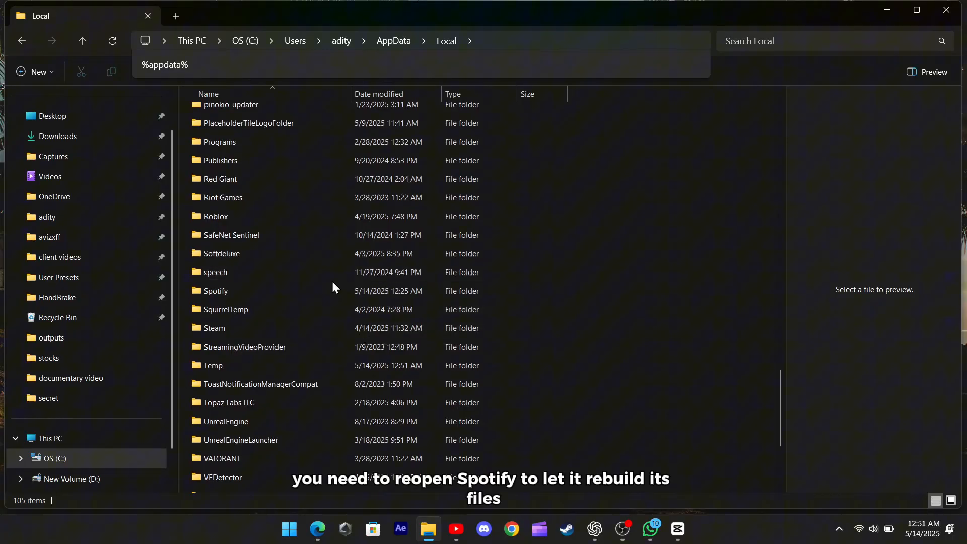
pyautogui.moveTo(612, 279)
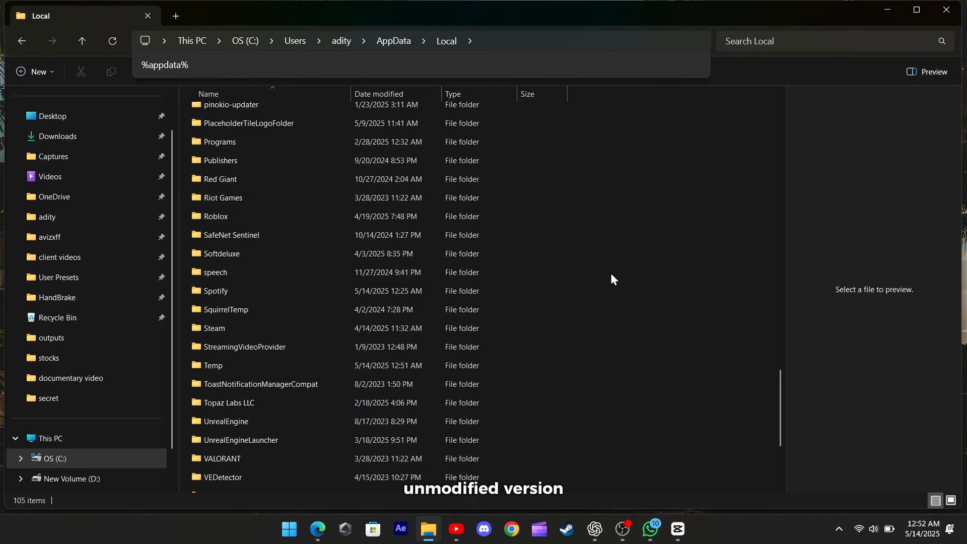
pyautogui.moveTo(876, 30)
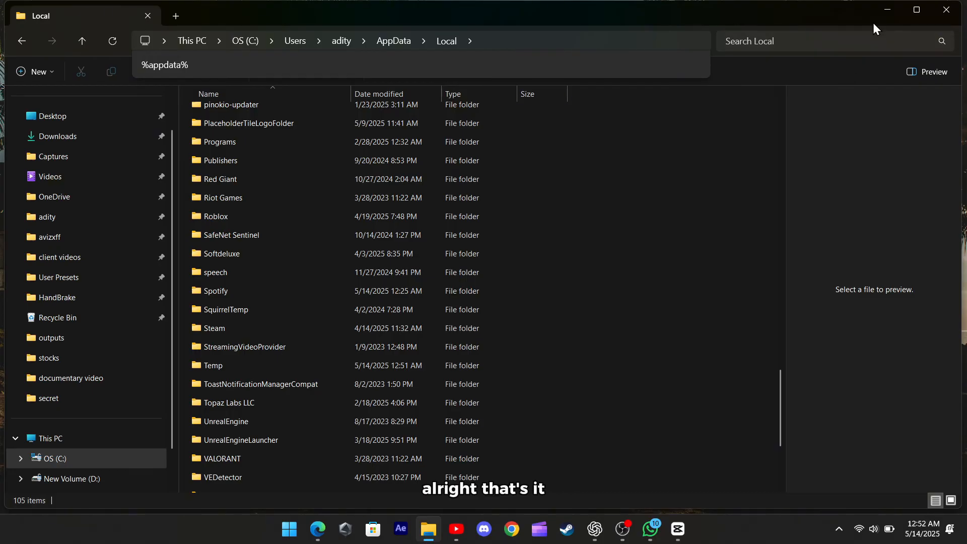